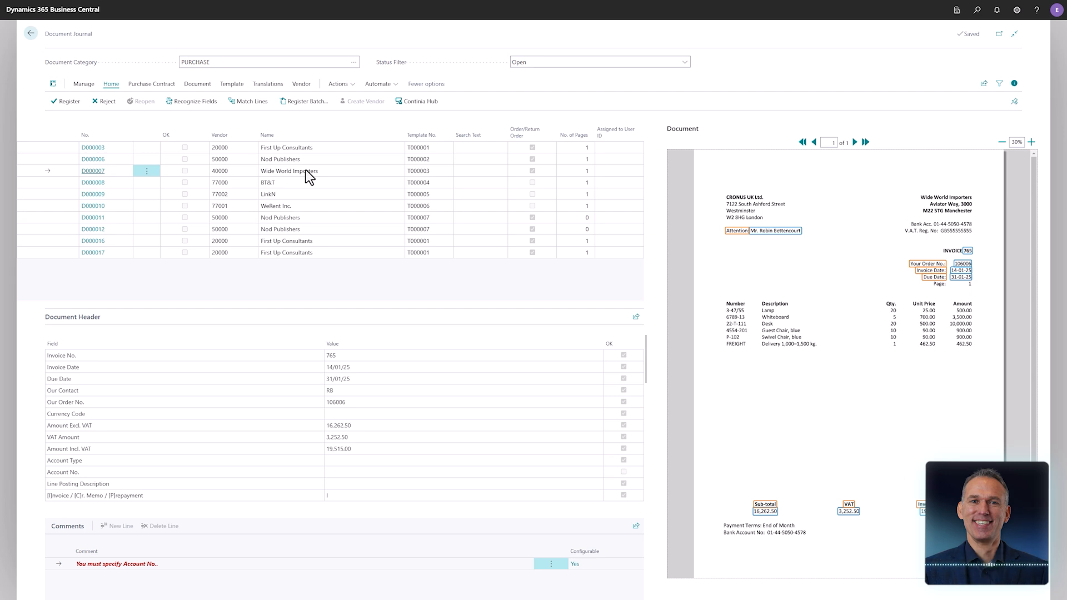
mouse_move(252, 101)
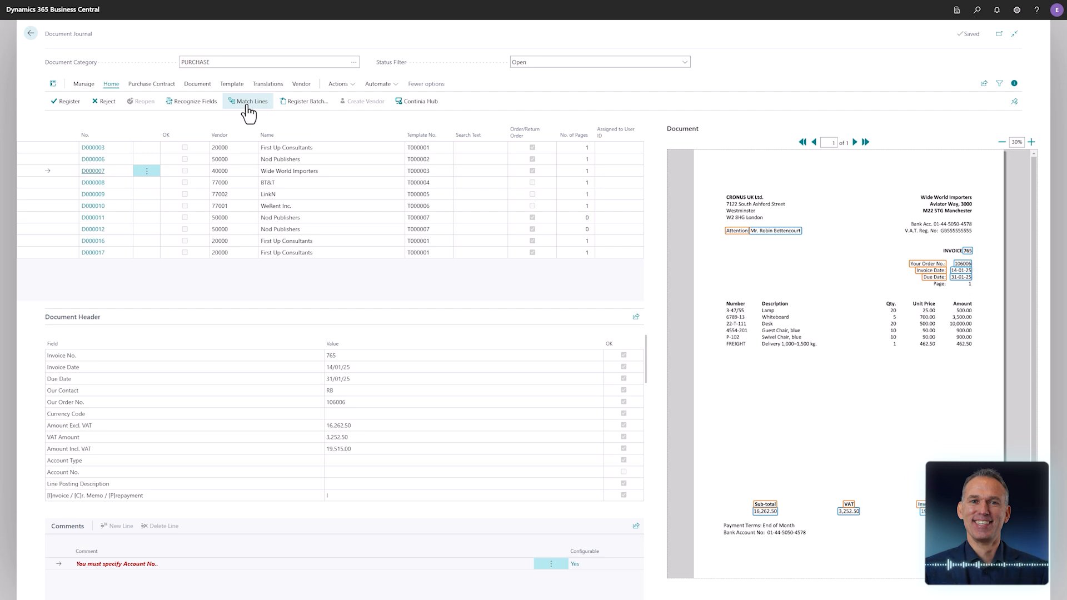
Start Match Lines for document D000007, showing 16,262.50 to match against its receipt lines
left_click(248, 101)
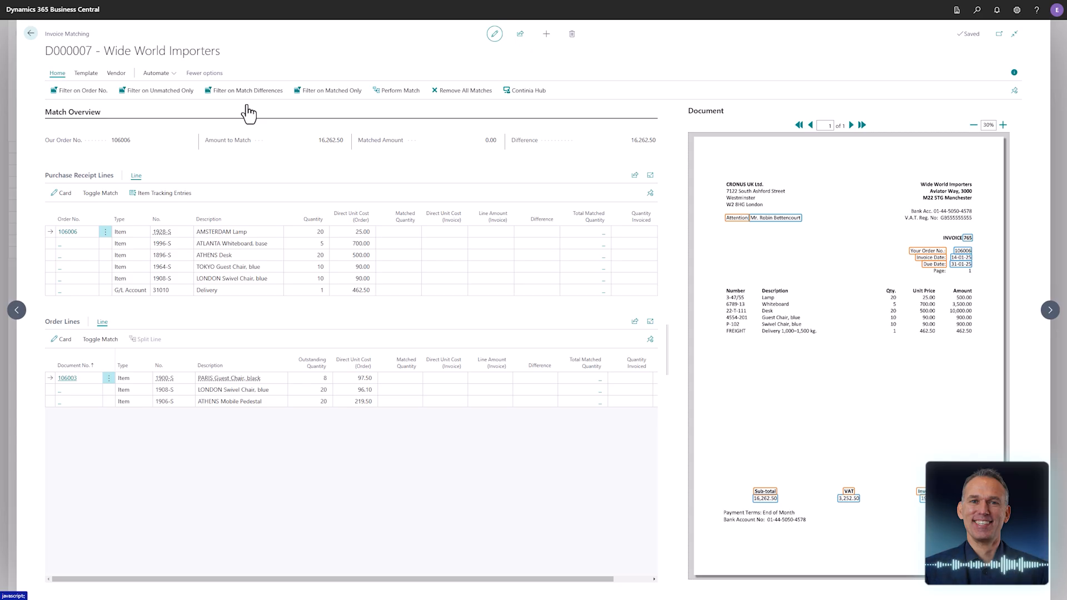
mouse_move(122, 153)
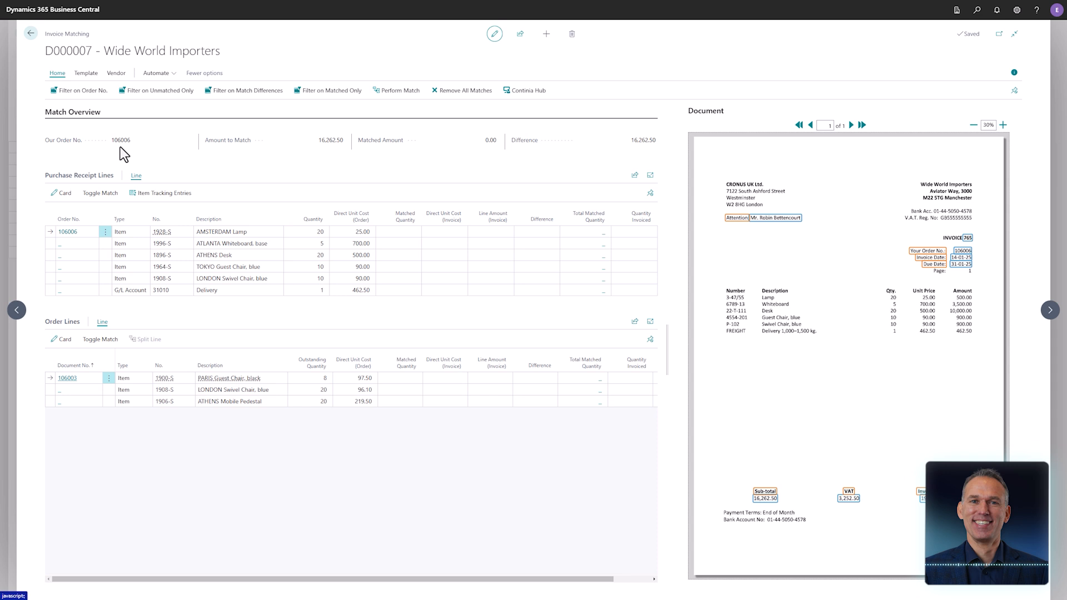
mouse_move(333, 158)
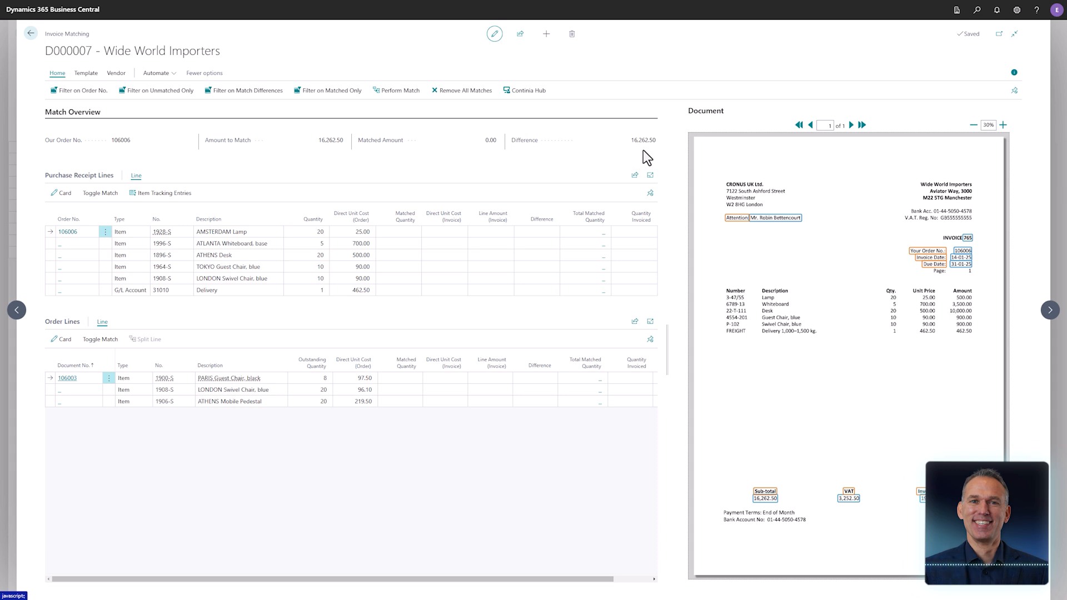
mouse_move(99, 192)
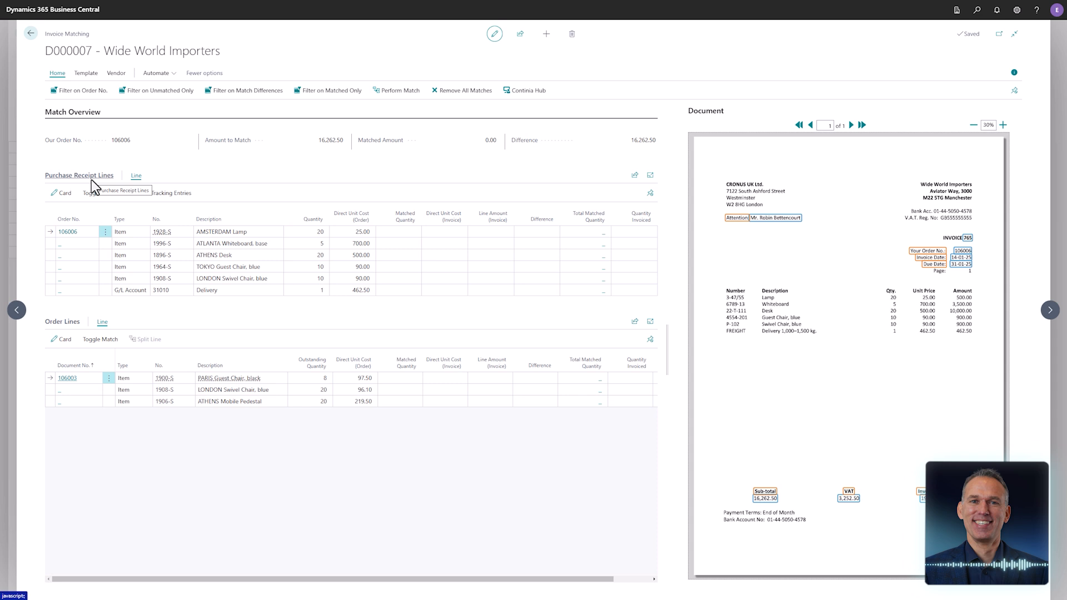
mouse_move(66, 330)
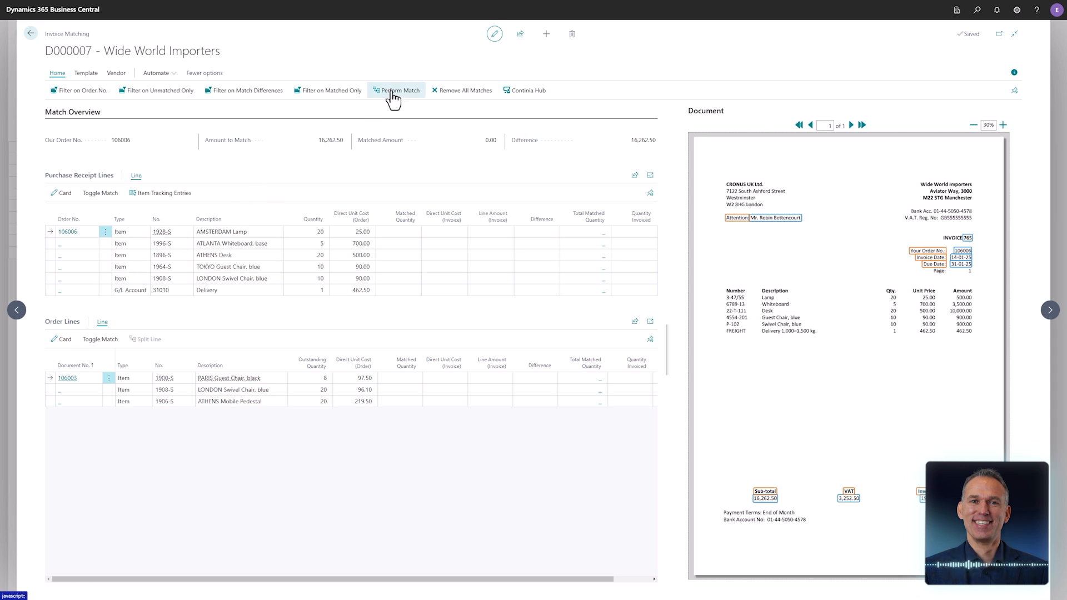
mouse_move(396, 90)
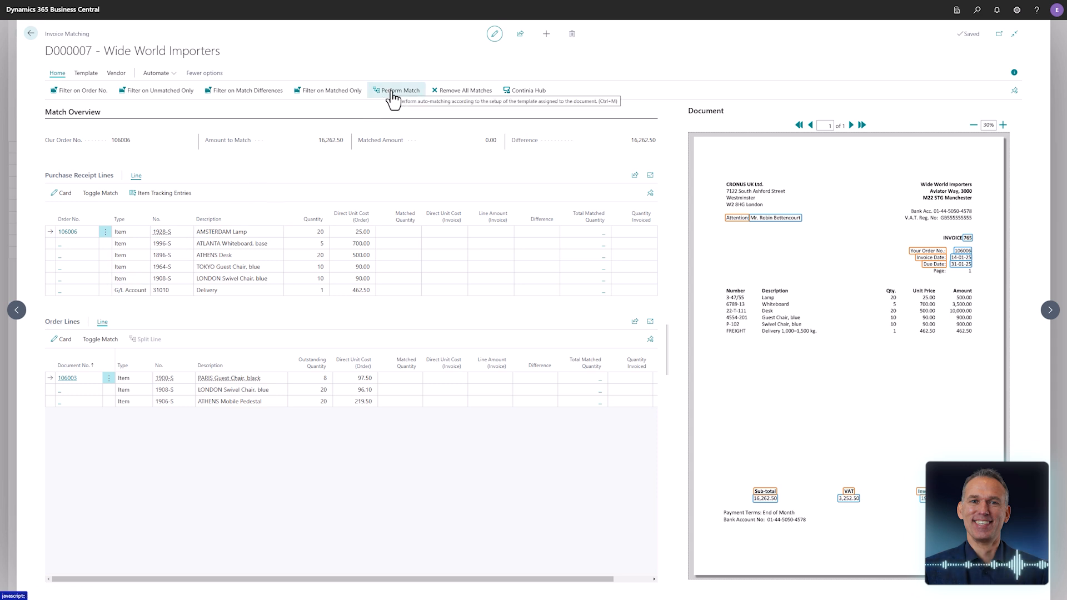
Run Perform Match so all six receipt lines match, 16,262.50 matched with 0.00 difference
left_click(397, 90)
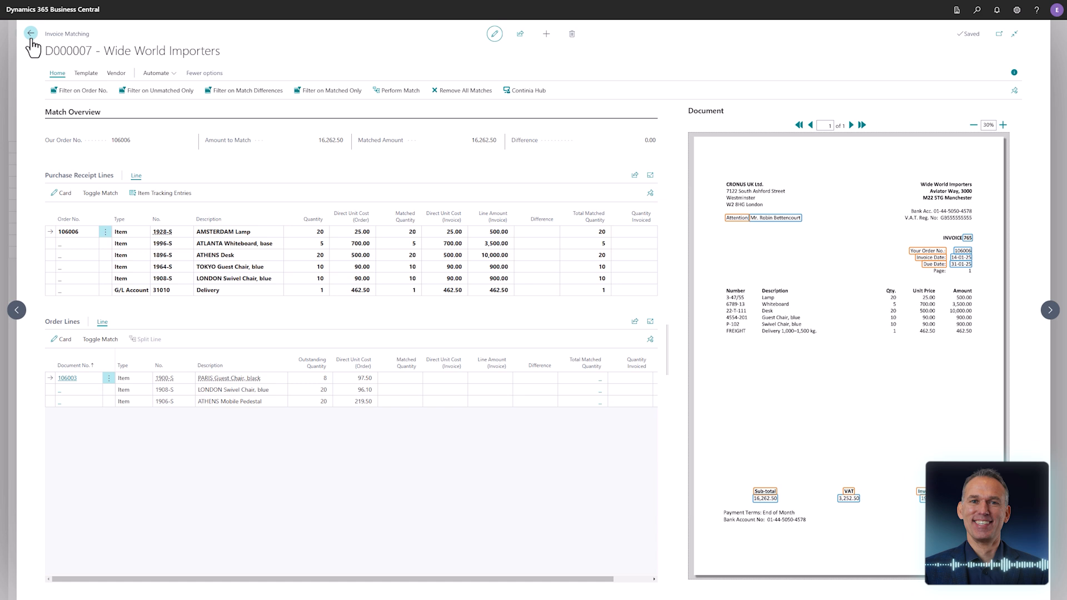
Go back to the Document Journal and review D000007's comment: fully matched with Purchase Receipt 107215
left_click(30, 32)
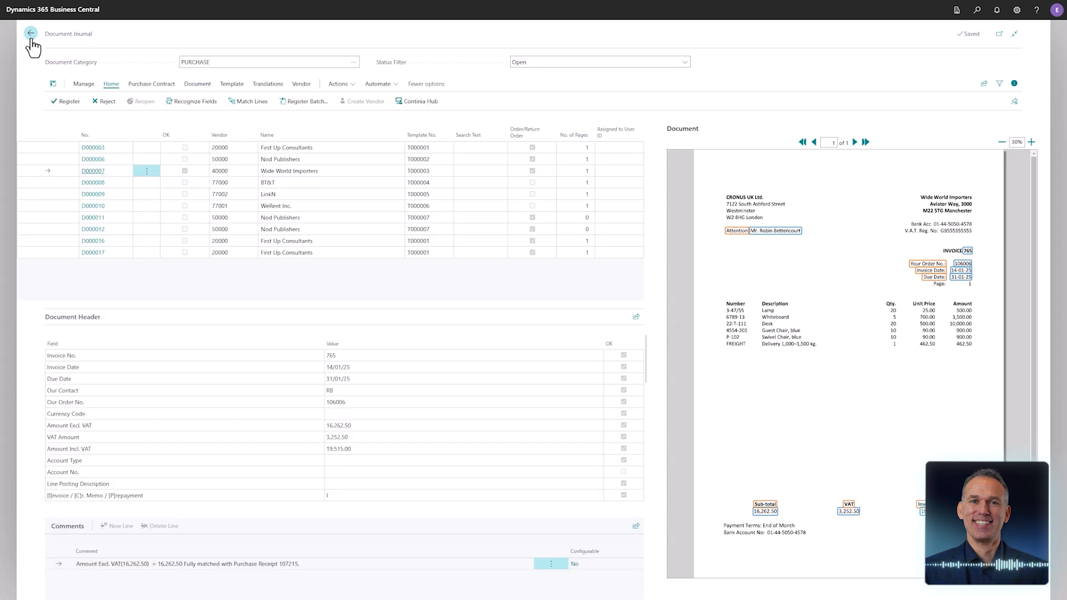
mouse_move(56, 62)
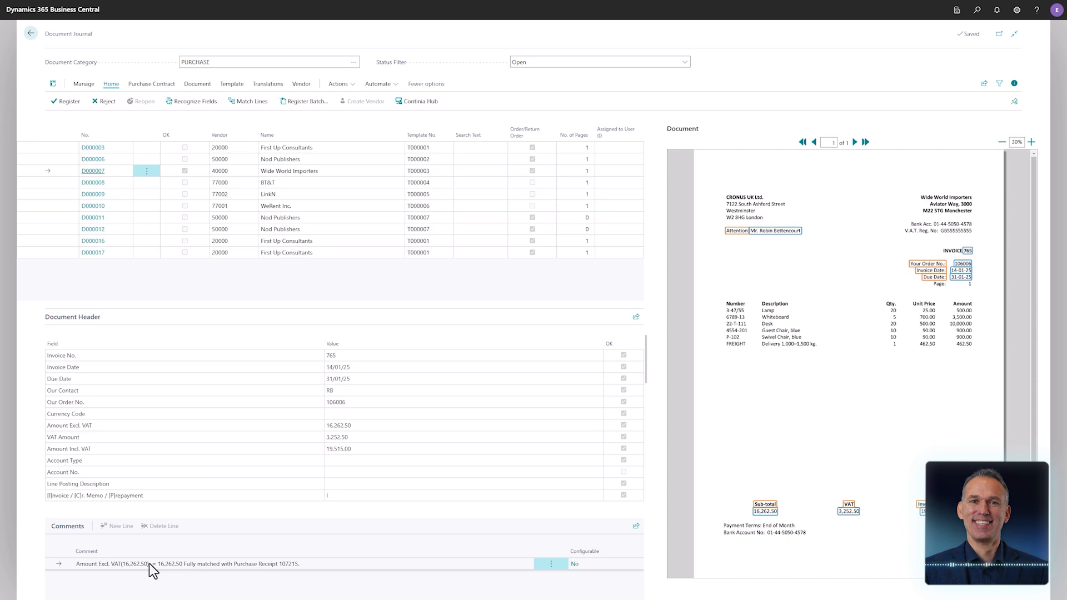
scroll("down", 3)
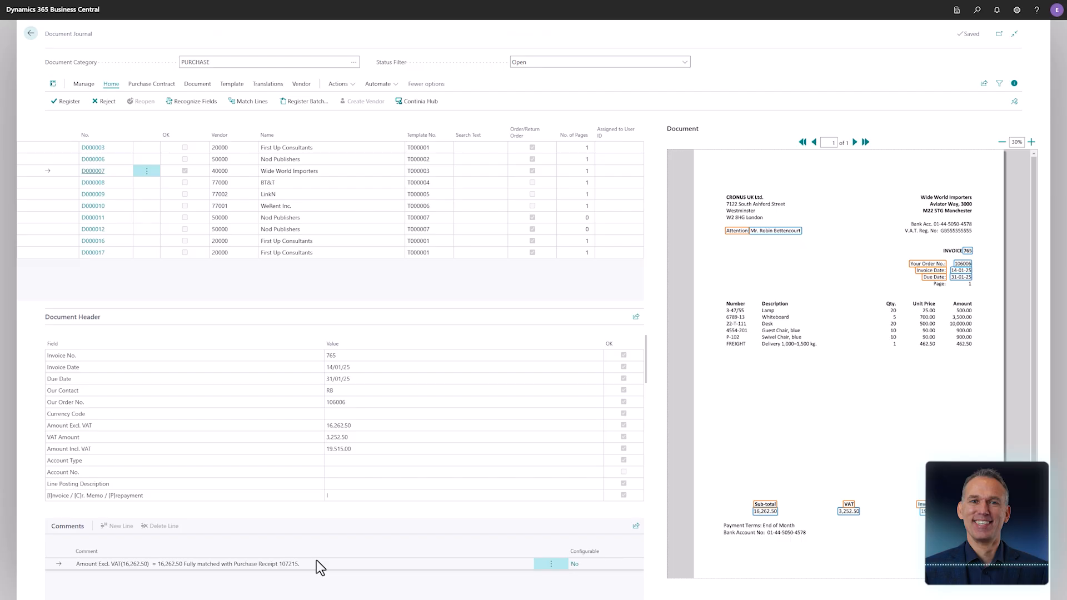
mouse_move(64, 102)
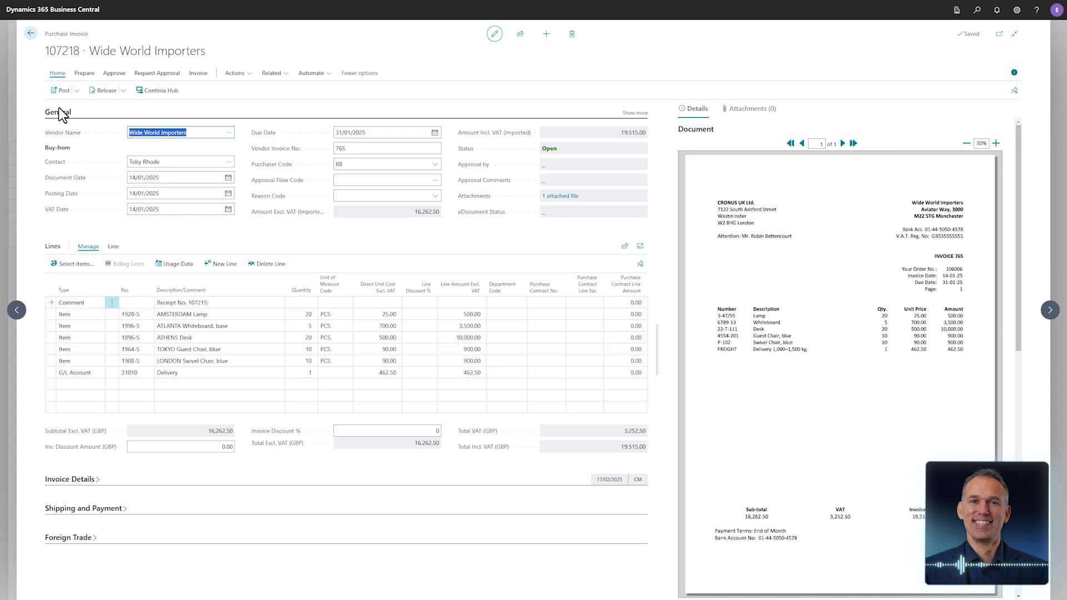
Examine the Receipt No. 107215 comment line on purchase invoice 107218
left_click(211, 302)
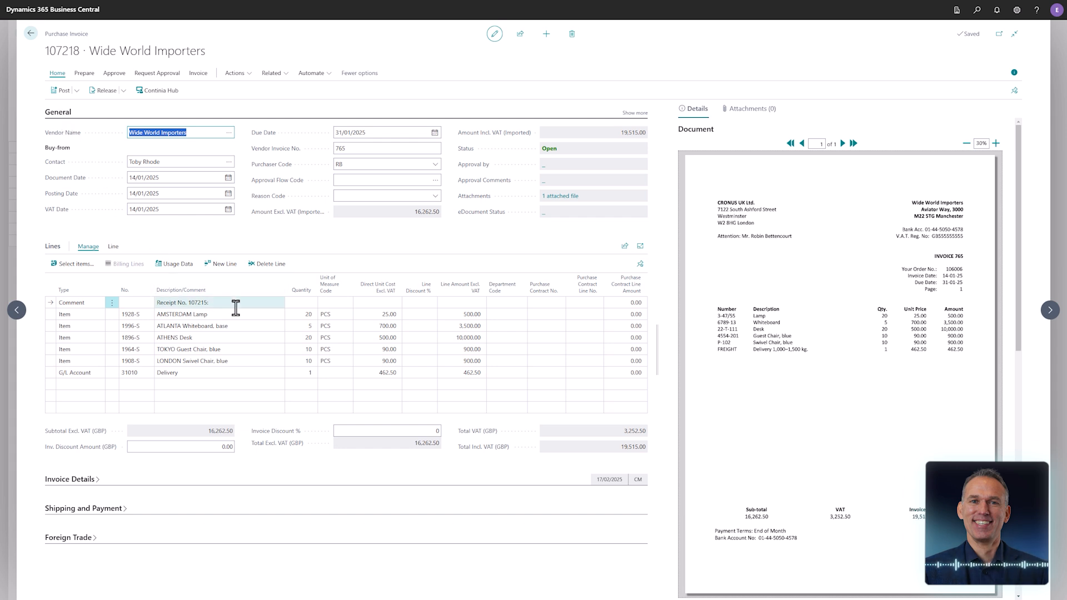